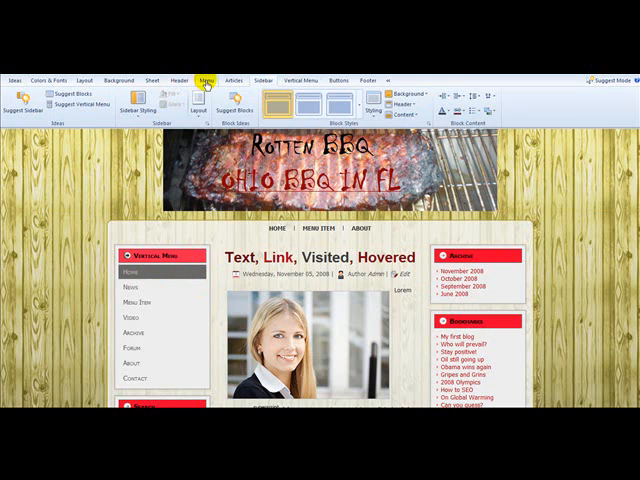
Show the horizontal menu's button design options on the Menu ribbon.
{"action": "left_click", "coordinate": [208, 78]}
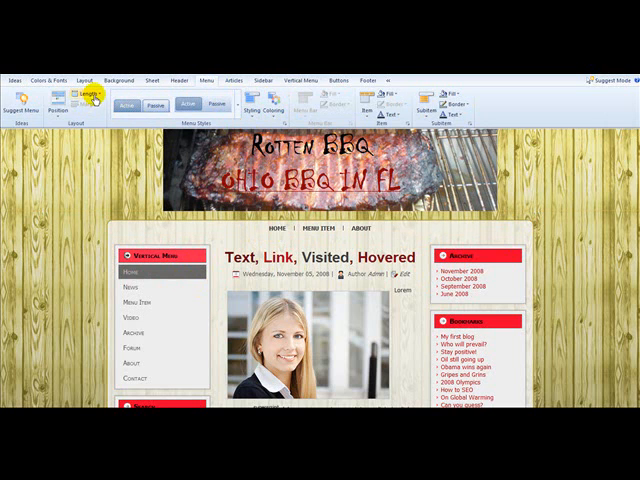
{"action": "left_click", "coordinate": [96, 92]}
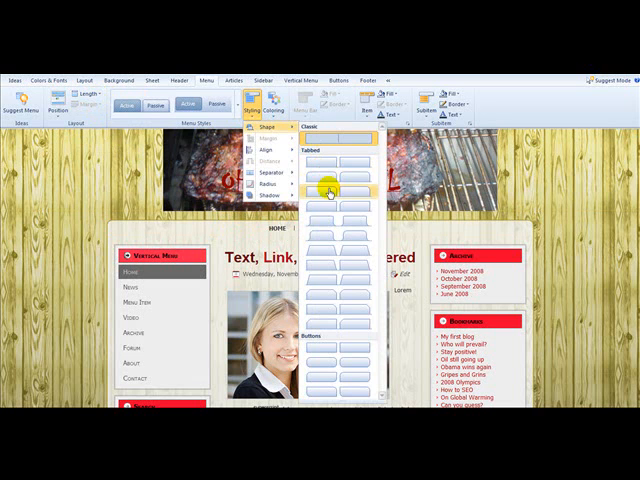
Give the menu buttons a new shape and a red button style from the gallery.
{"action": "left_click", "coordinate": [332, 190]}
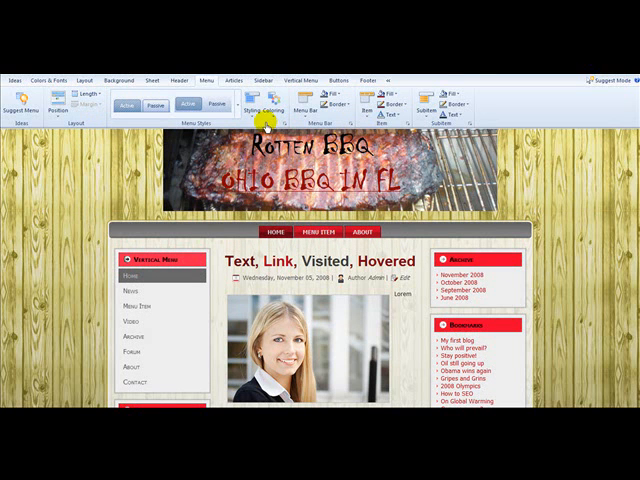
{"action": "left_click", "coordinate": [268, 104]}
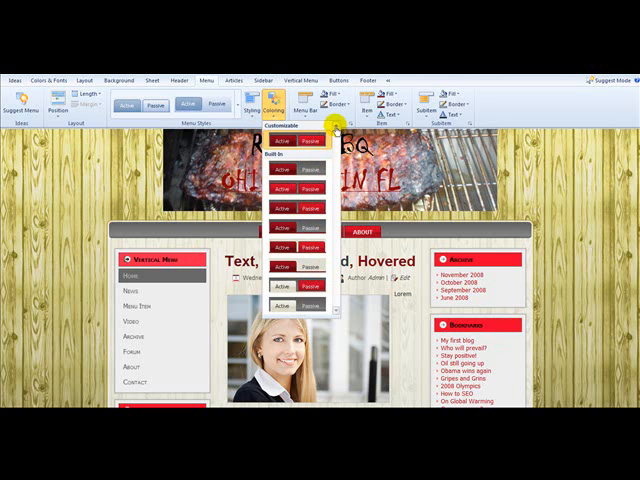
{"action": "left_click", "coordinate": [308, 100]}
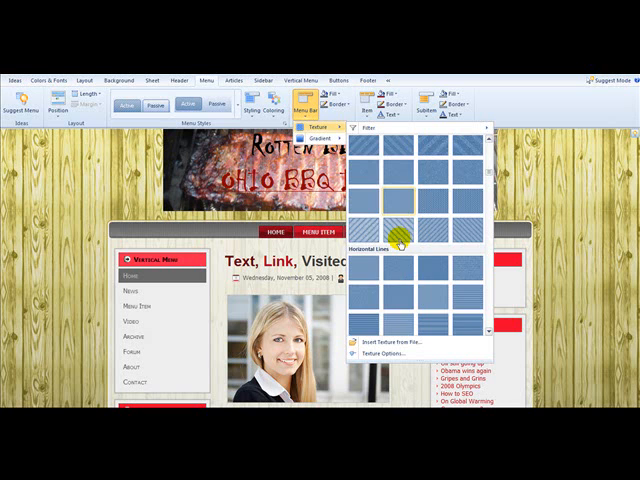
Apply a patterned texture from the gallery over the red menu buttons.
{"action": "scroll", "scroll_direction": "down", "scroll_amount": 3}
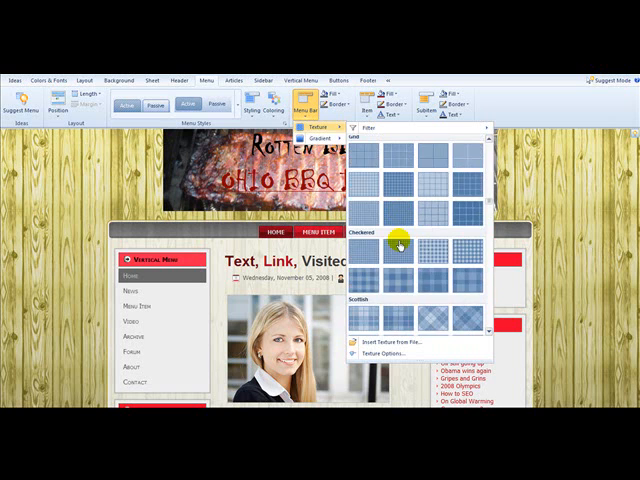
{"action": "scroll", "scroll_direction": "down", "scroll_amount": 3}
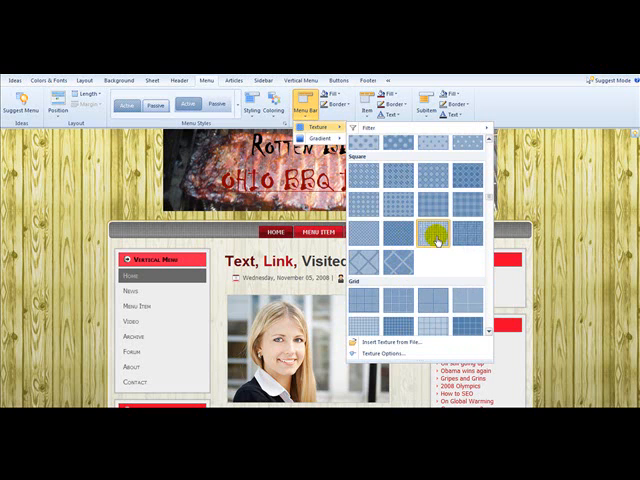
{"action": "left_click", "coordinate": [430, 230]}
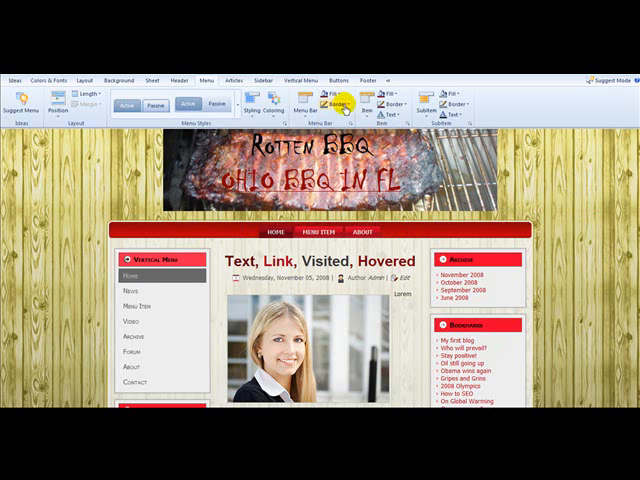
Set a transparency percentage on the button colour so the buttons look lighter.
{"action": "left_click", "coordinate": [314, 104]}
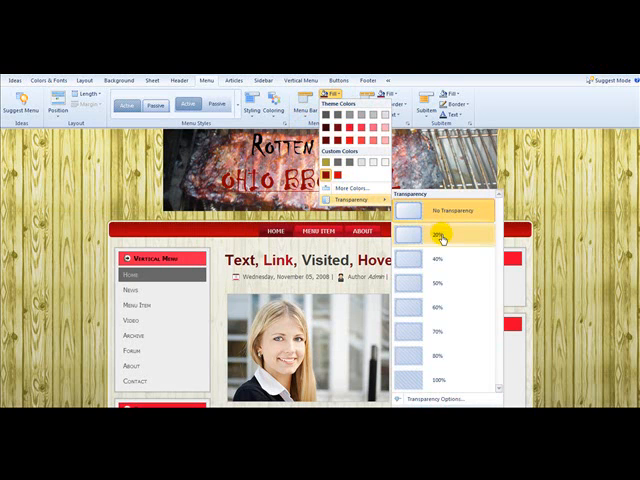
{"action": "left_click", "coordinate": [442, 234]}
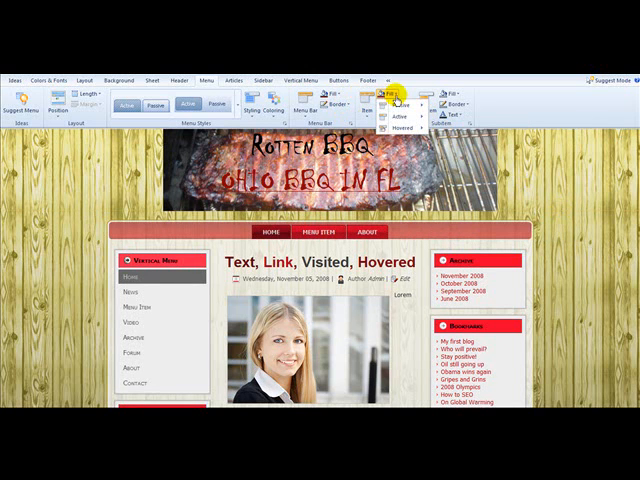
{"action": "left_click", "coordinate": [390, 96]}
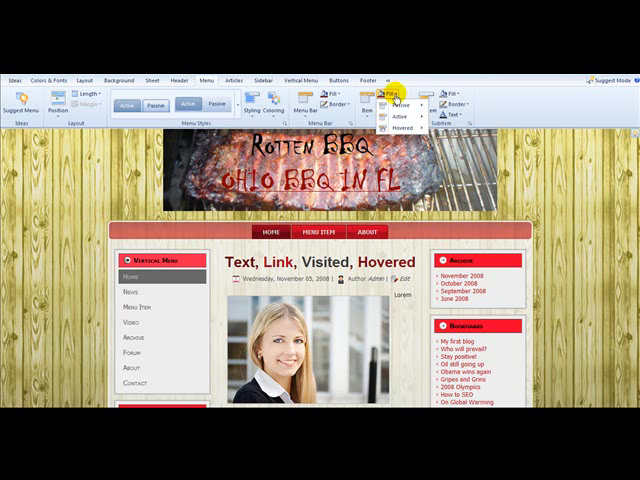
{"action": "left_click", "coordinate": [412, 92]}
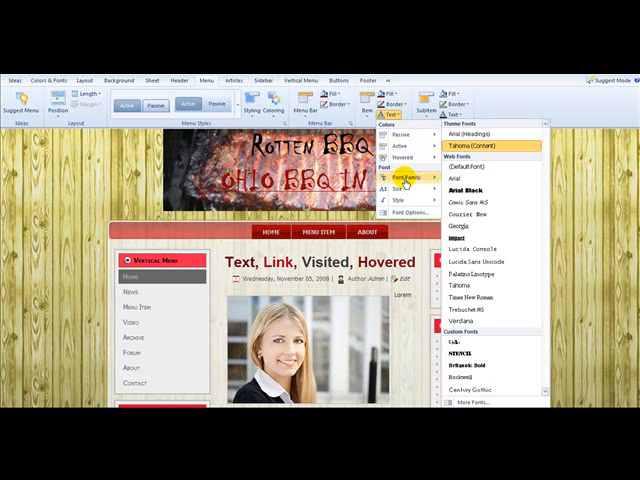
{"action": "mouse_move", "coordinate": [404, 188]}
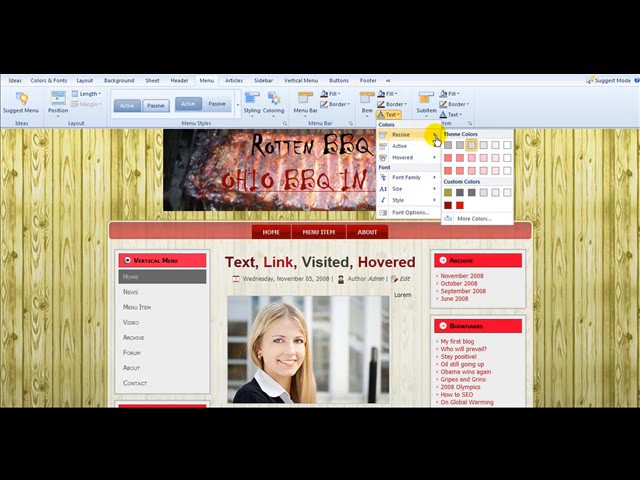
{"action": "mouse_move", "coordinate": [460, 216]}
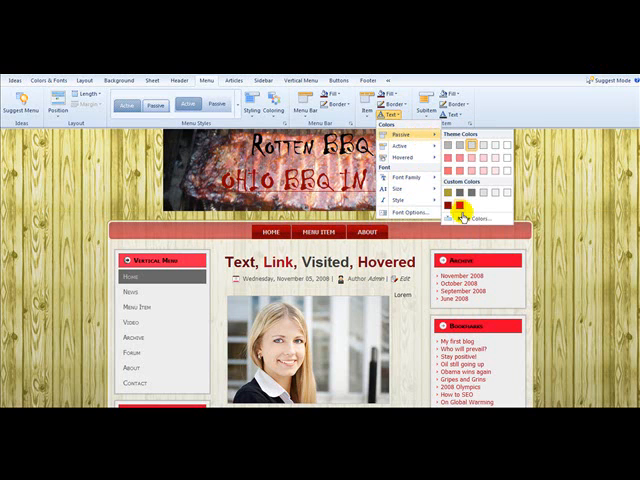
{"action": "mouse_move", "coordinate": [470, 220]}
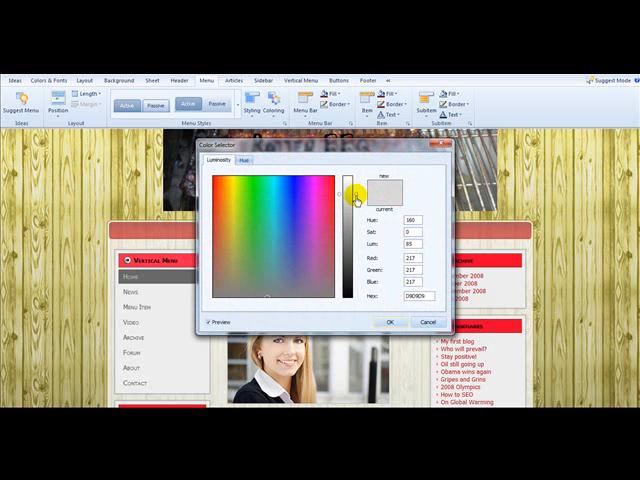
Set the caption colour to black via More Colors and bring up the menu font settings.
{"action": "left_click_drag", "start_coordinate": [352, 192], "coordinate": [352, 320]}
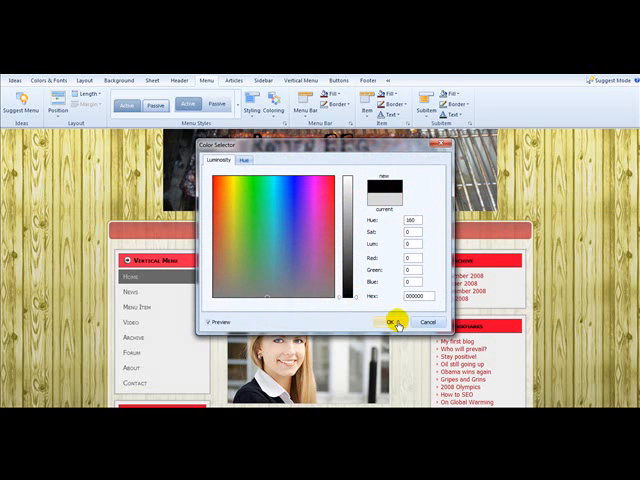
{"action": "left_click", "coordinate": [376, 320]}
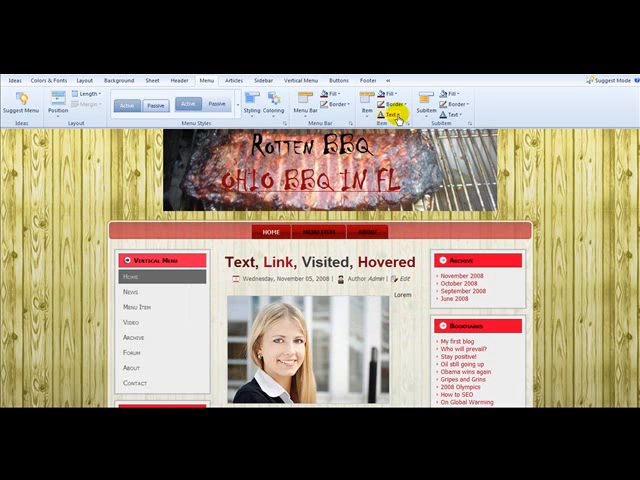
{"action": "left_click", "coordinate": [416, 96]}
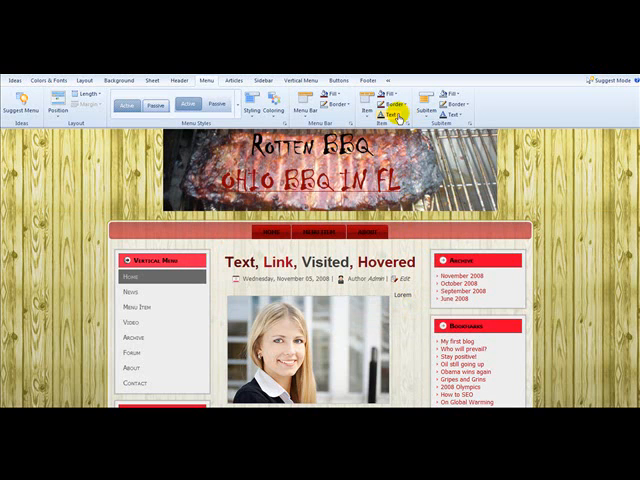
{"action": "left_click", "coordinate": [404, 96]}
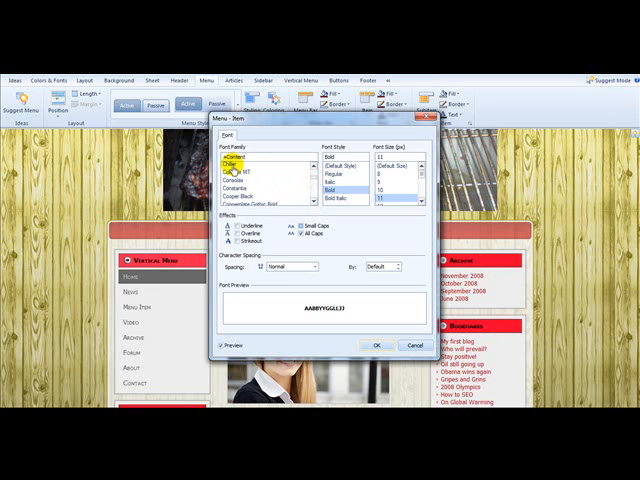
Choose a decorative font for the menu captions and close the font dialog.
{"action": "left_click", "coordinate": [236, 164]}
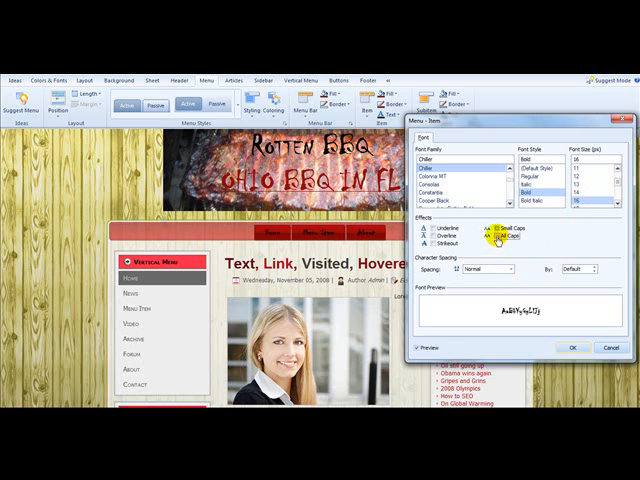
{"action": "left_click", "coordinate": [494, 234]}
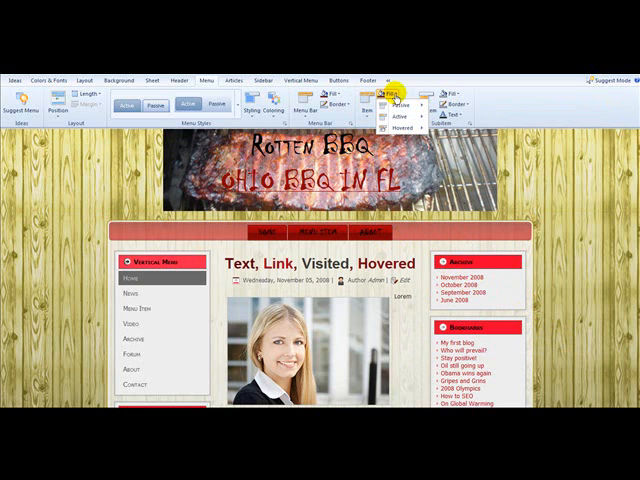
Switch to another button state and show its caption text options.
{"action": "left_click", "coordinate": [400, 96]}
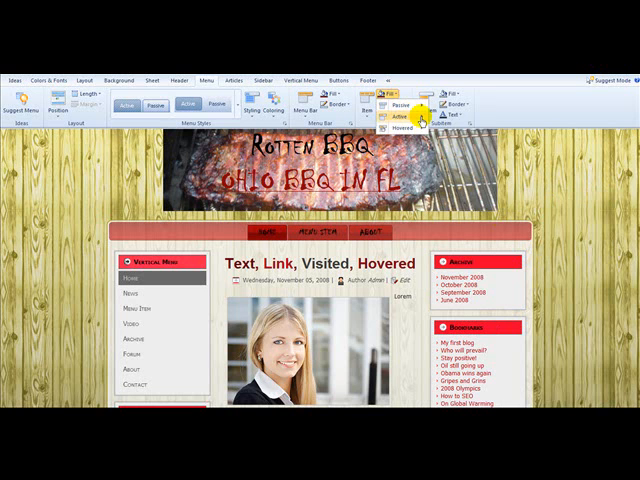
{"action": "left_click", "coordinate": [420, 104]}
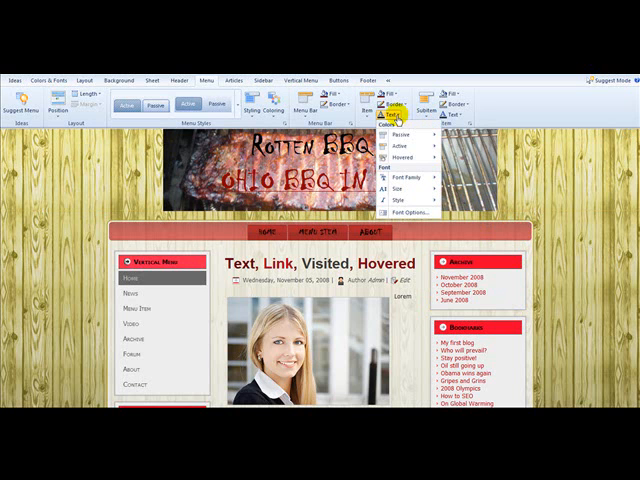
{"action": "mouse_move", "coordinate": [396, 118]}
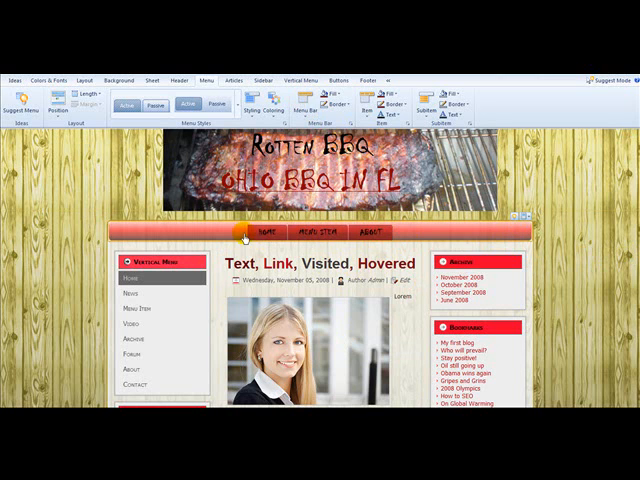
{"action": "left_click", "coordinate": [320, 234]}
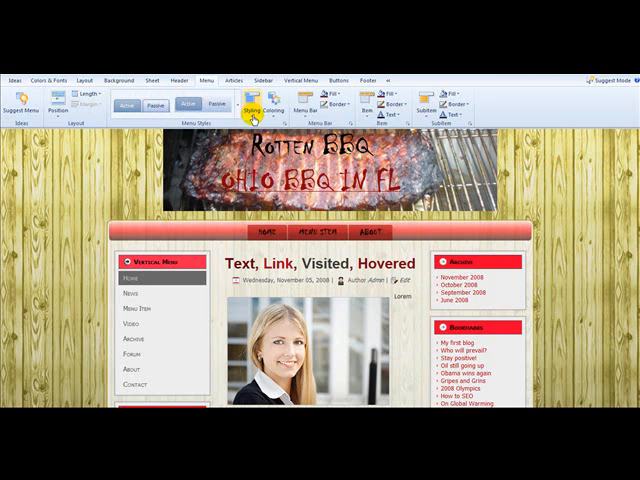
Show the shadow pixel-size choices under the Buttons dropdown.
{"action": "left_click", "coordinate": [262, 100]}
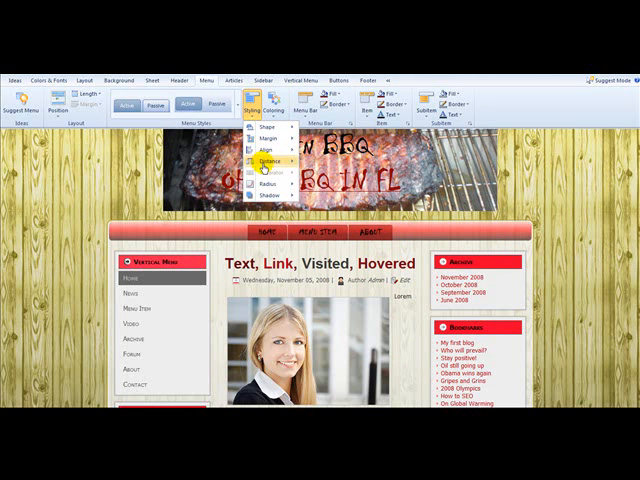
{"action": "left_click", "coordinate": [264, 164]}
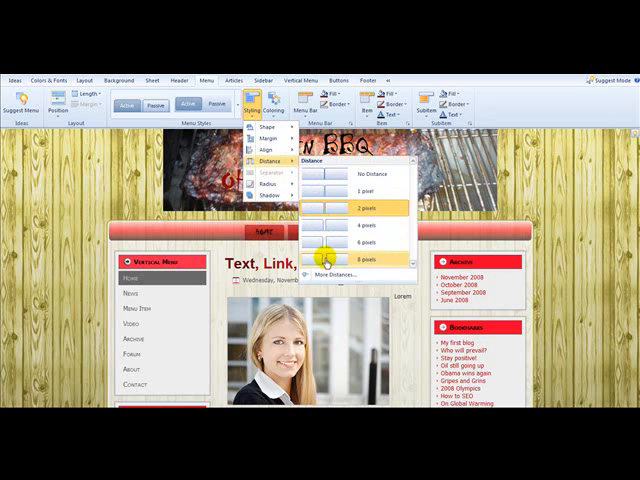
{"action": "mouse_move", "coordinate": [332, 272]}
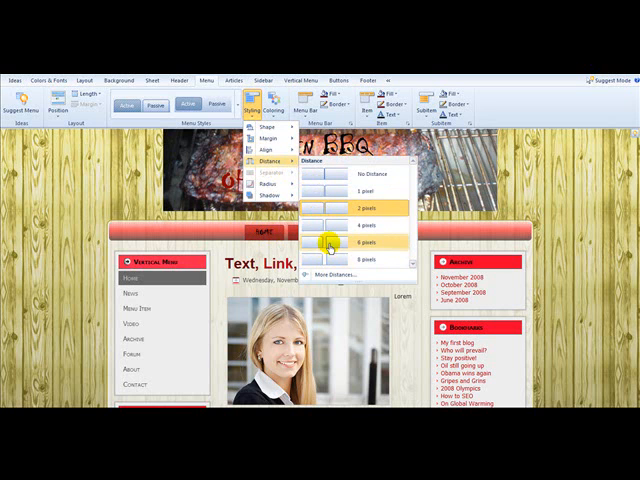